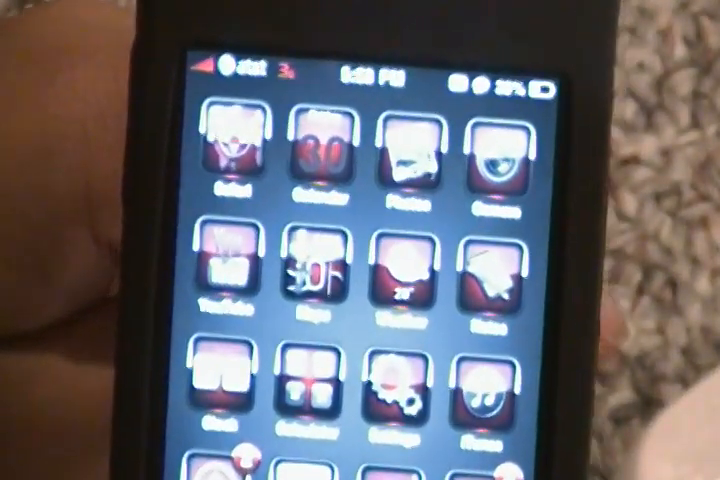
# - Launch the Camera app from the iPhone home screen
pyautogui.click(488, 160)
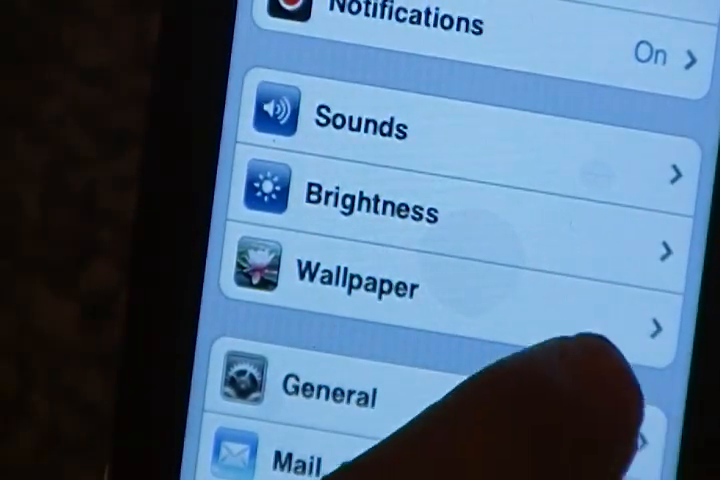
# - Go into General settings and scroll through the About device details
pyautogui.click(340, 390)
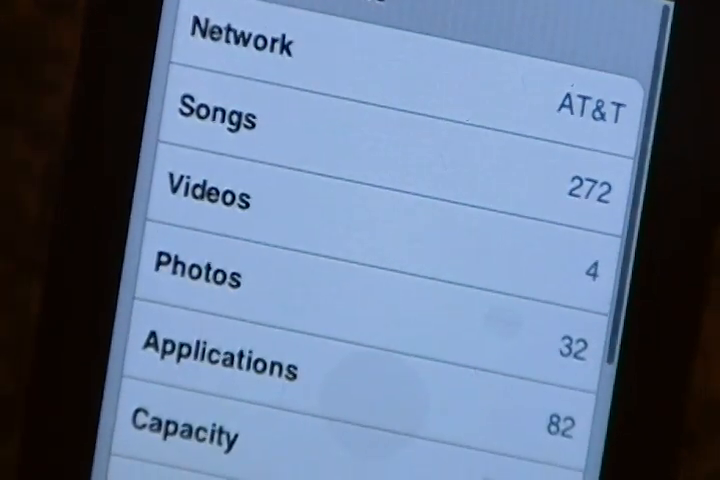
pyautogui.scroll(-3)
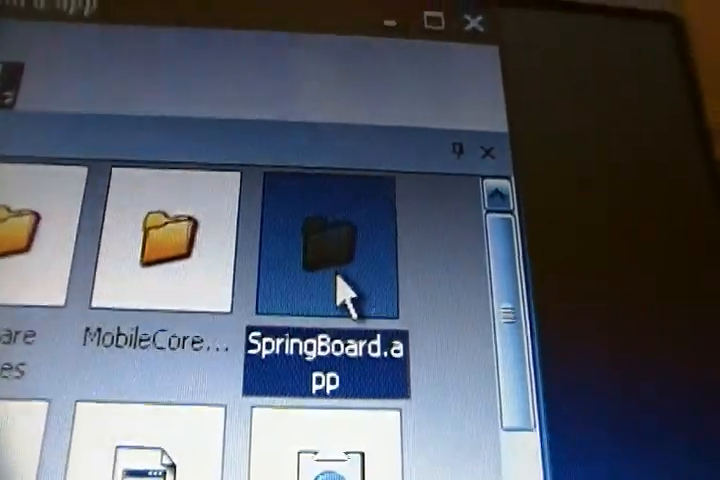
# - Enter SpringBoard.app, then go up a level so CoreServices shows SpringBoard.app in the tree
pyautogui.doubleClick(320, 240)
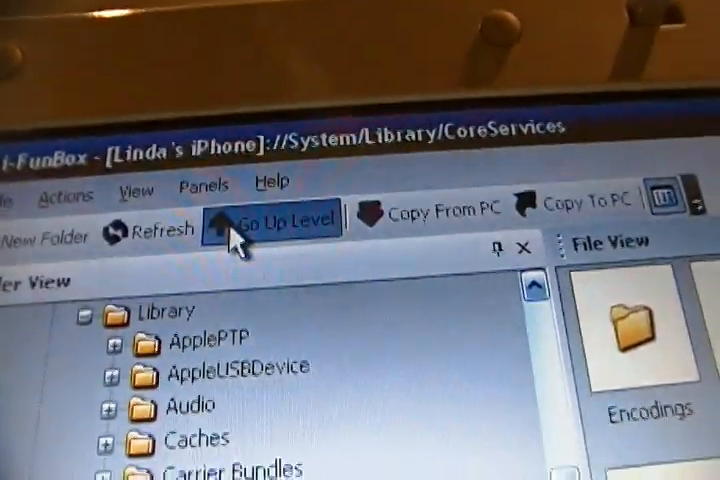
pyautogui.click(272, 220)
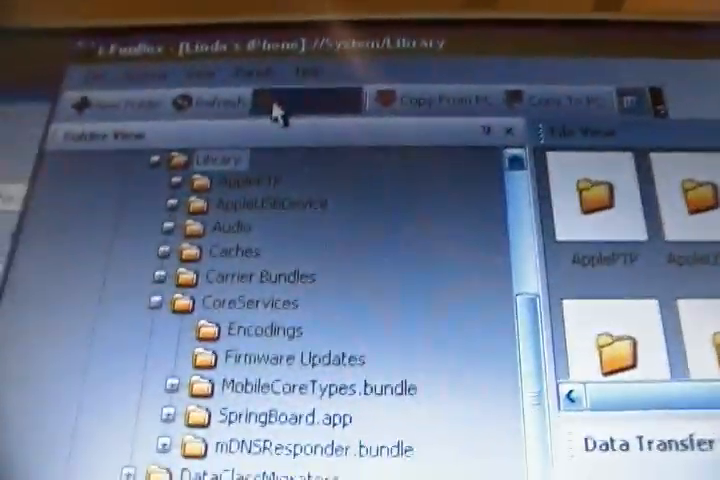